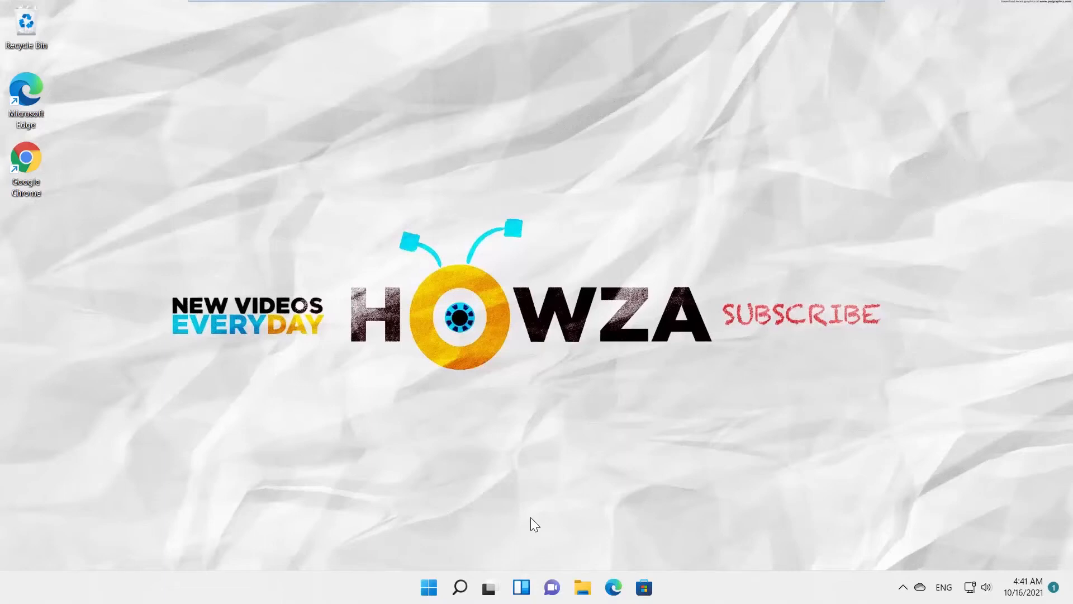
{"action": "mouse_move", "coordinate": [468, 580]}
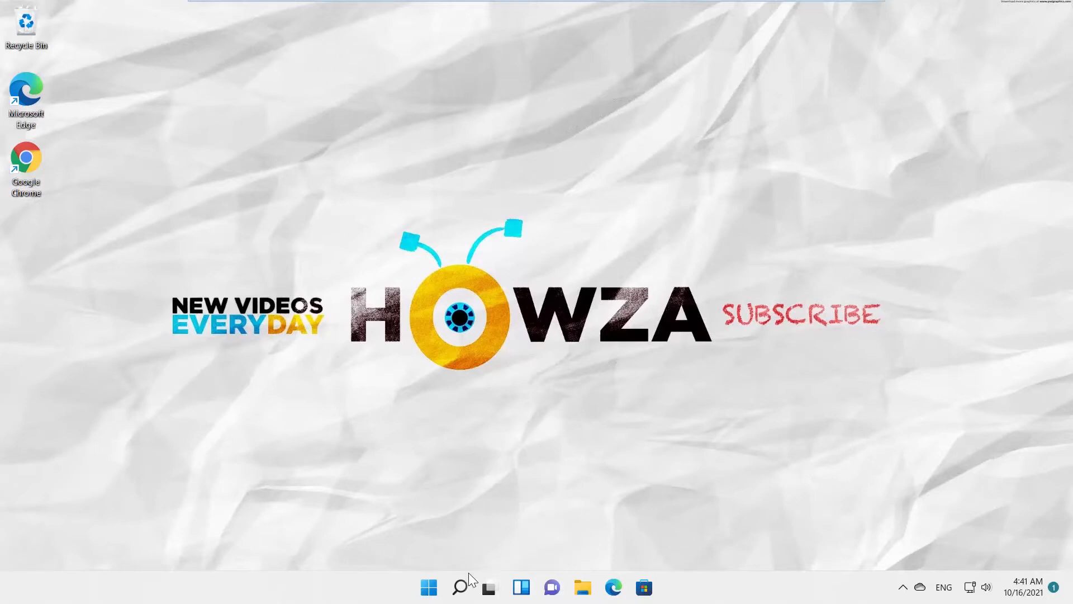
Open Windows Search to look for the Services app.
{"action": "left_click", "coordinate": [460, 586]}
{"action": "type", "text": "services"}
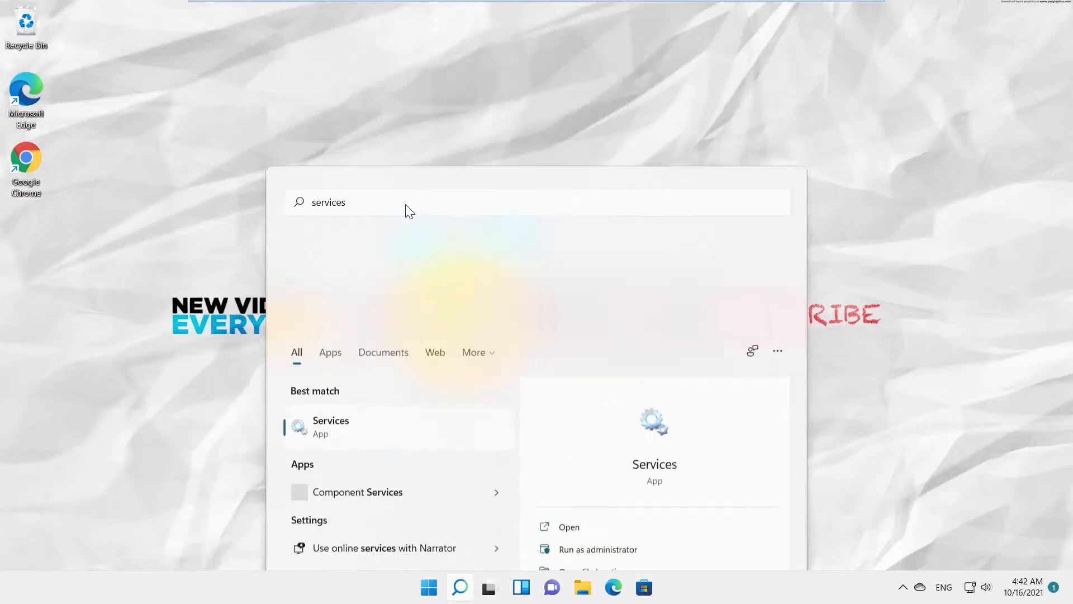
Launch Services from the search results and scroll the list down toward SysMain.
{"action": "left_click", "coordinate": [330, 426]}
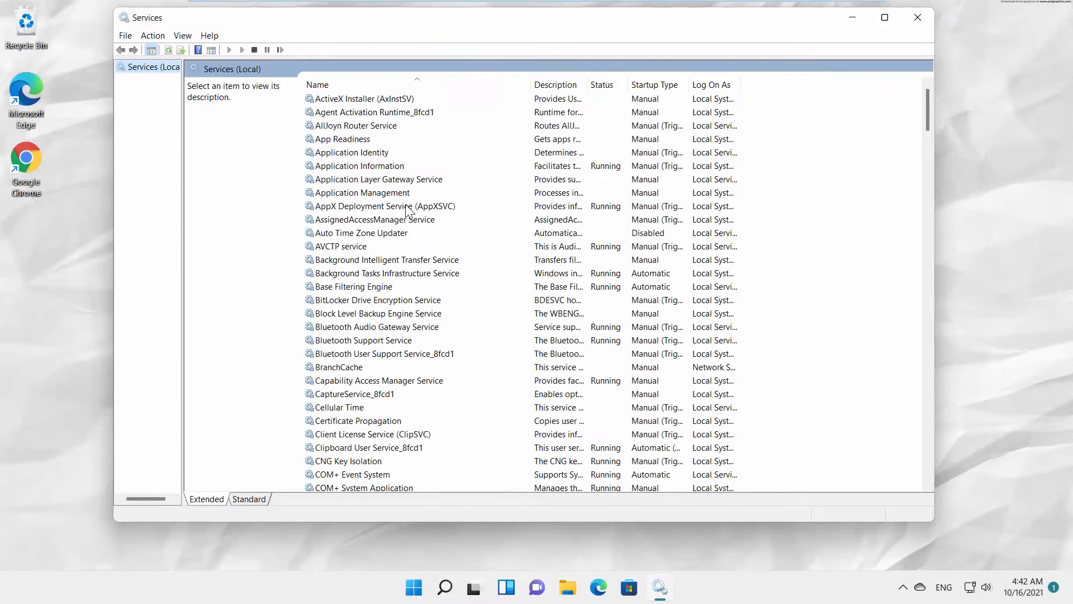
{"action": "scroll", "scroll_direction": "down", "scroll_amount": 3}
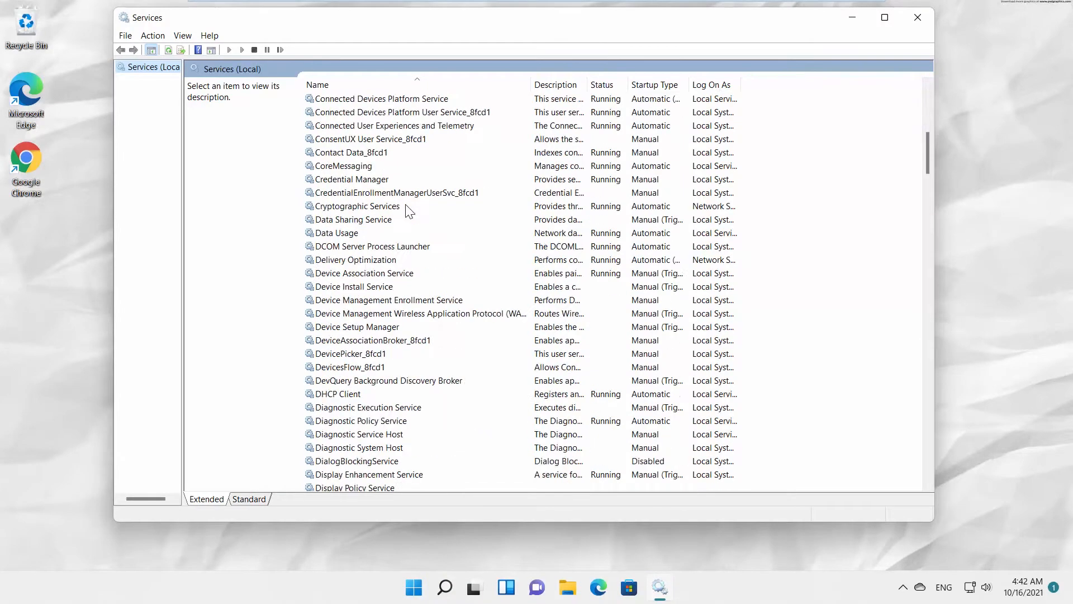
{"action": "scroll", "scroll_direction": "down", "scroll_amount": 3}
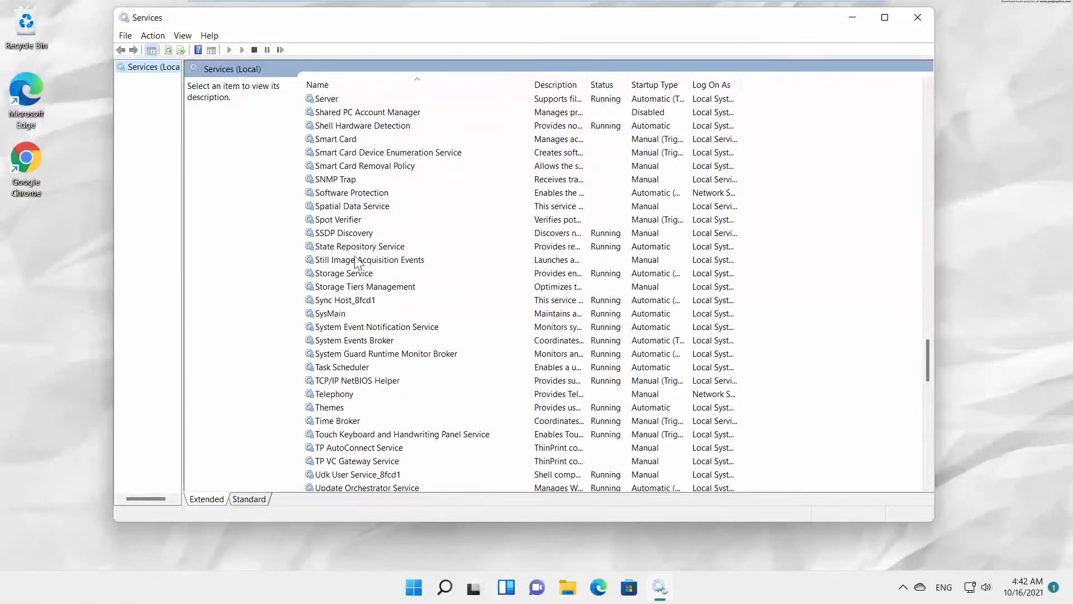
In SysMain's properties, stop the service, choose Disabled startup, apply and close.
{"action": "double_click", "coordinate": [330, 313]}
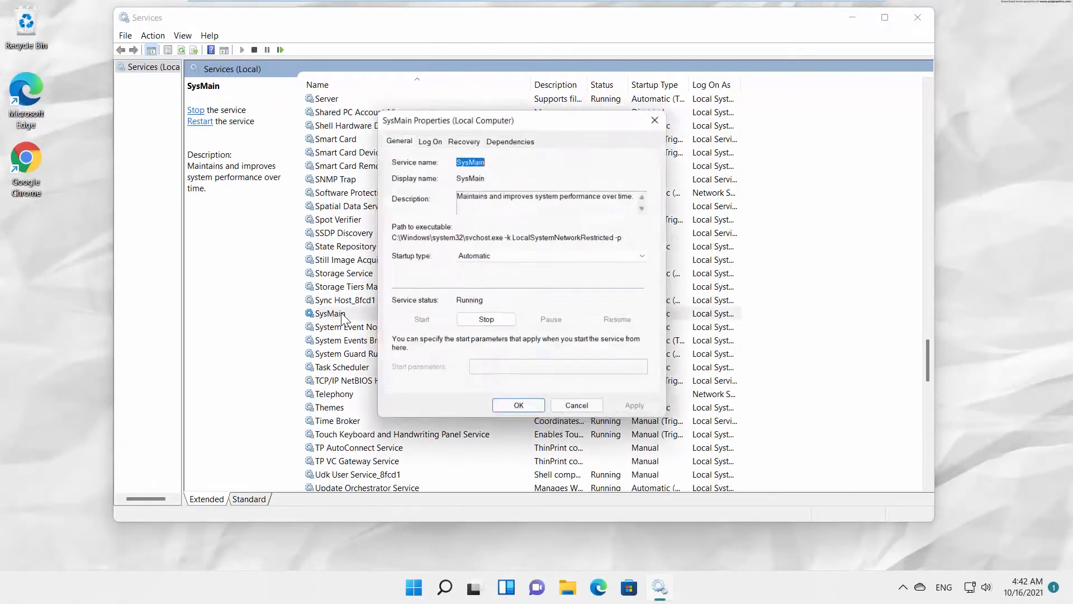
{"action": "left_click", "coordinate": [486, 319]}
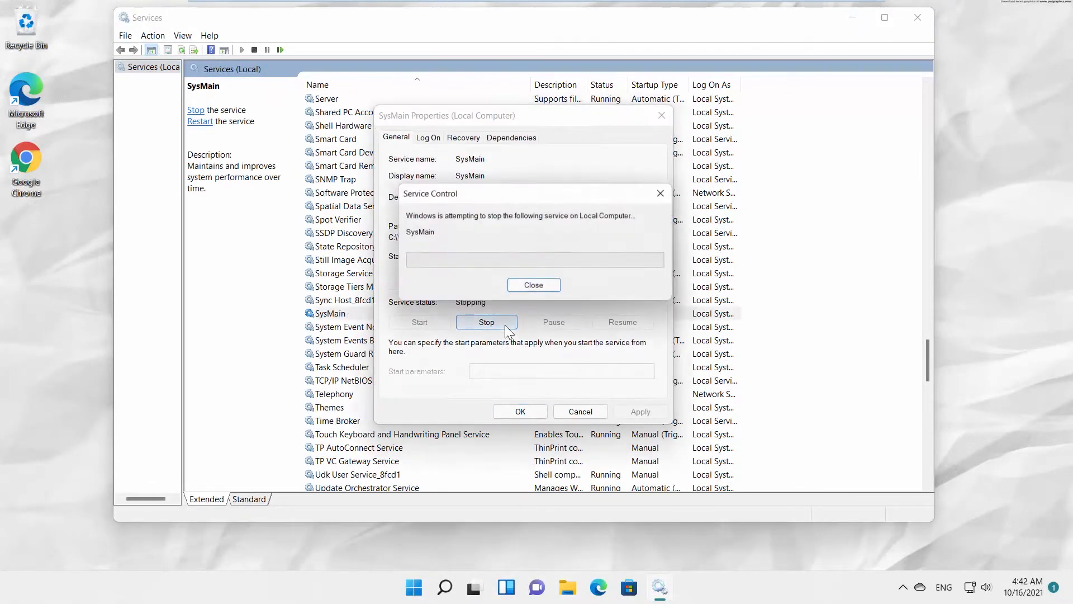
{"action": "left_click", "coordinate": [534, 285]}
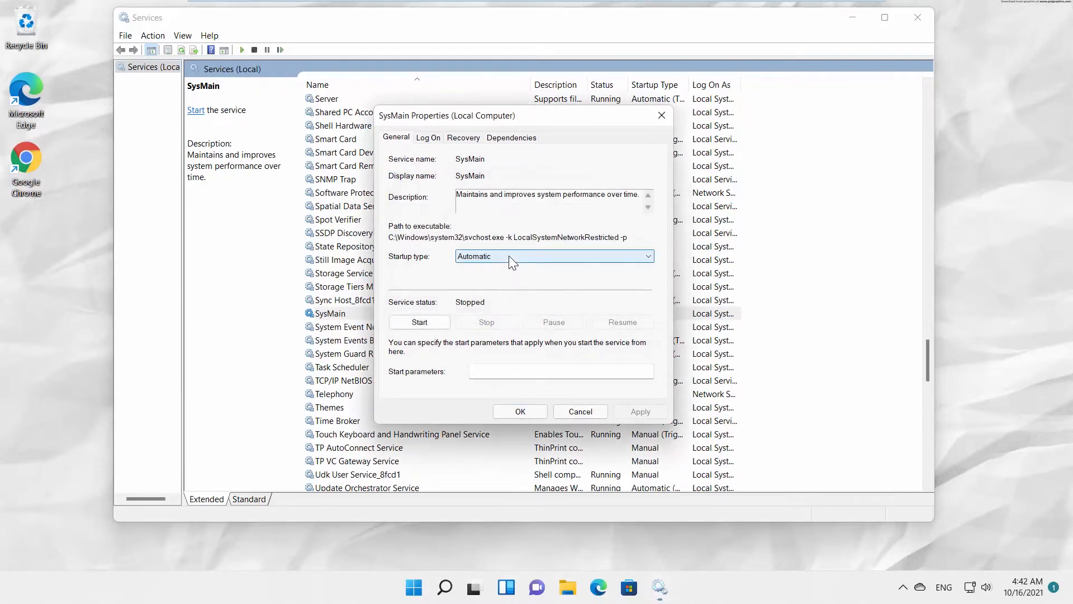
{"action": "left_click", "coordinate": [554, 255]}
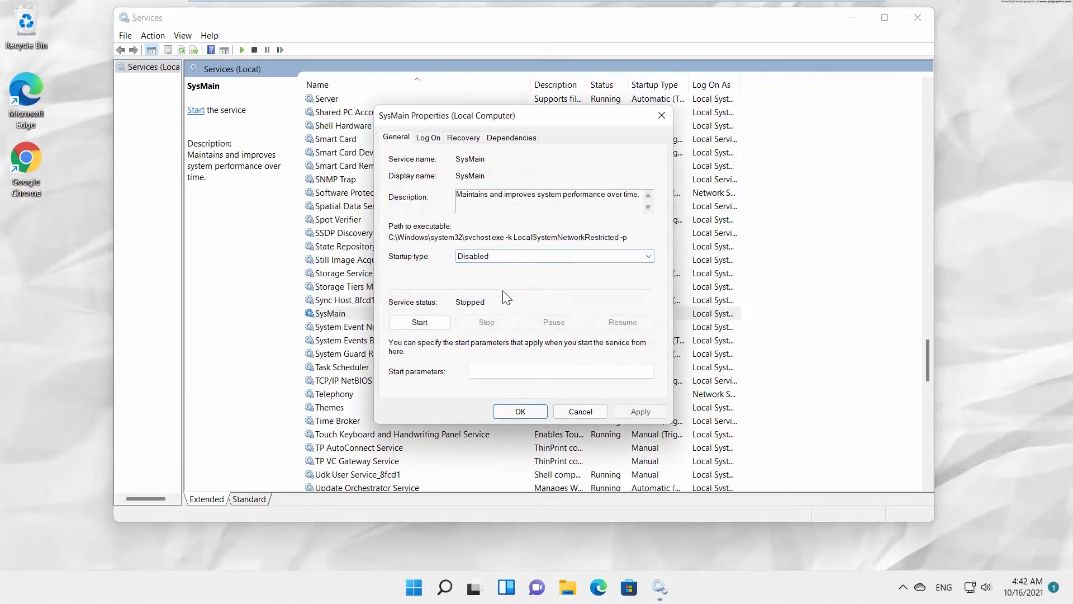
{"action": "left_click", "coordinate": [640, 411]}
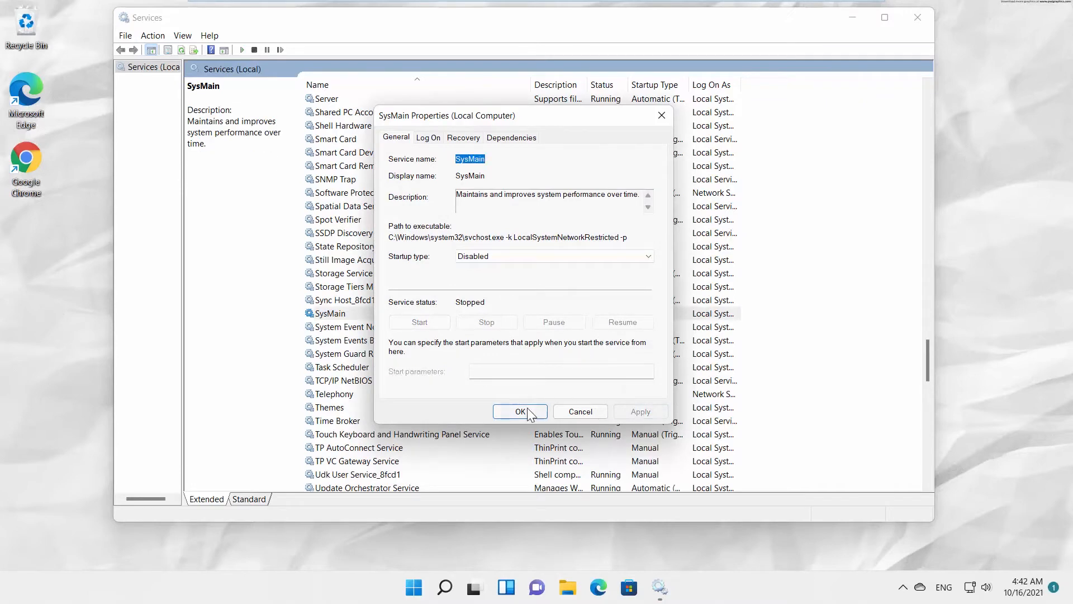
{"action": "left_click", "coordinate": [520, 411]}
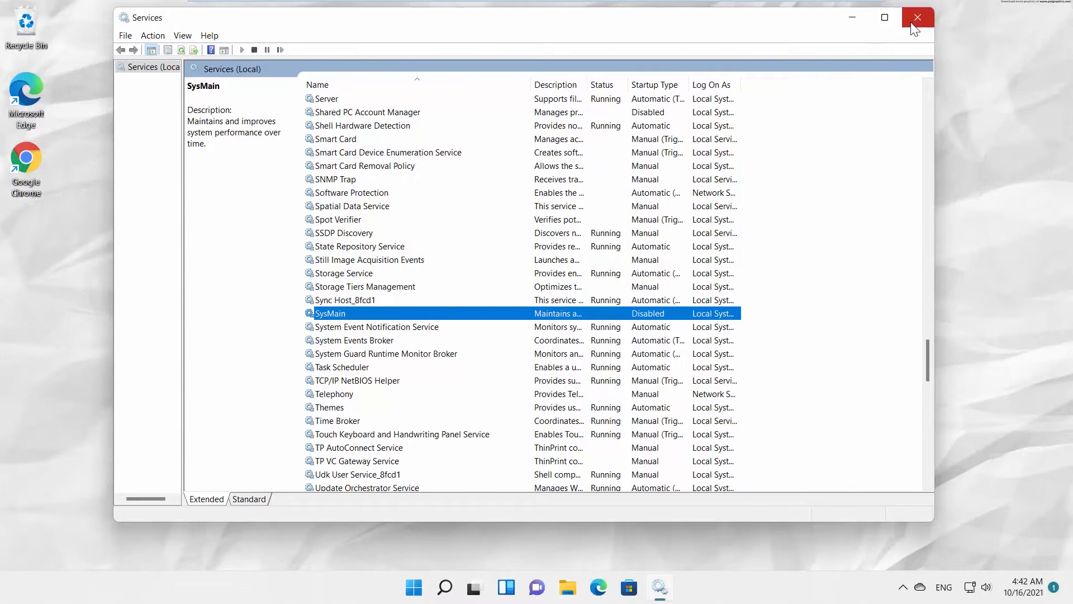
Close the Services window and search 'services' again from the taskbar.
{"action": "left_click", "coordinate": [915, 17]}
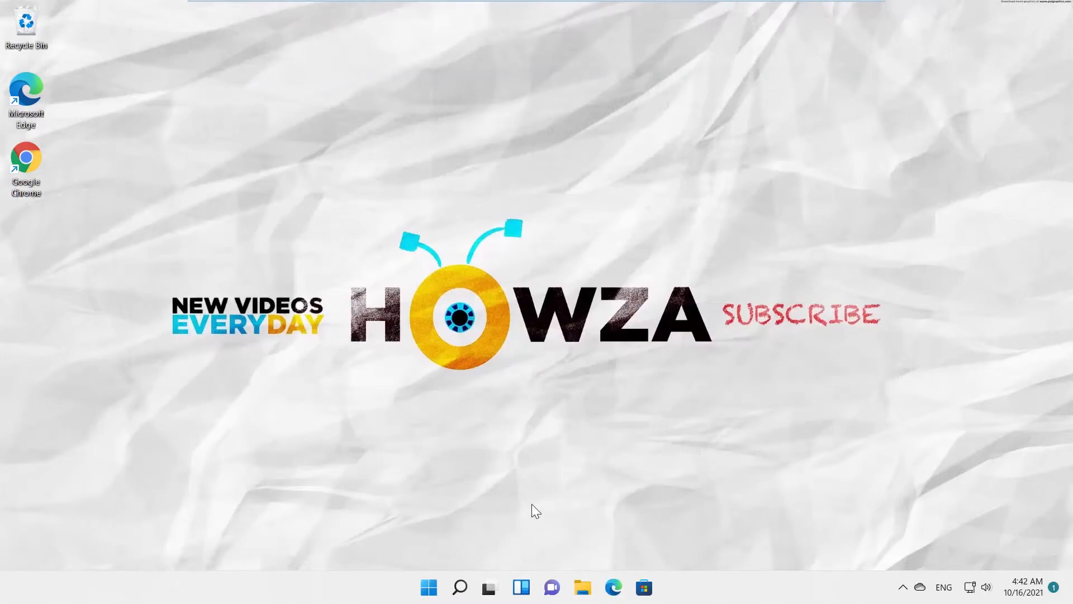
{"action": "left_click", "coordinate": [459, 586]}
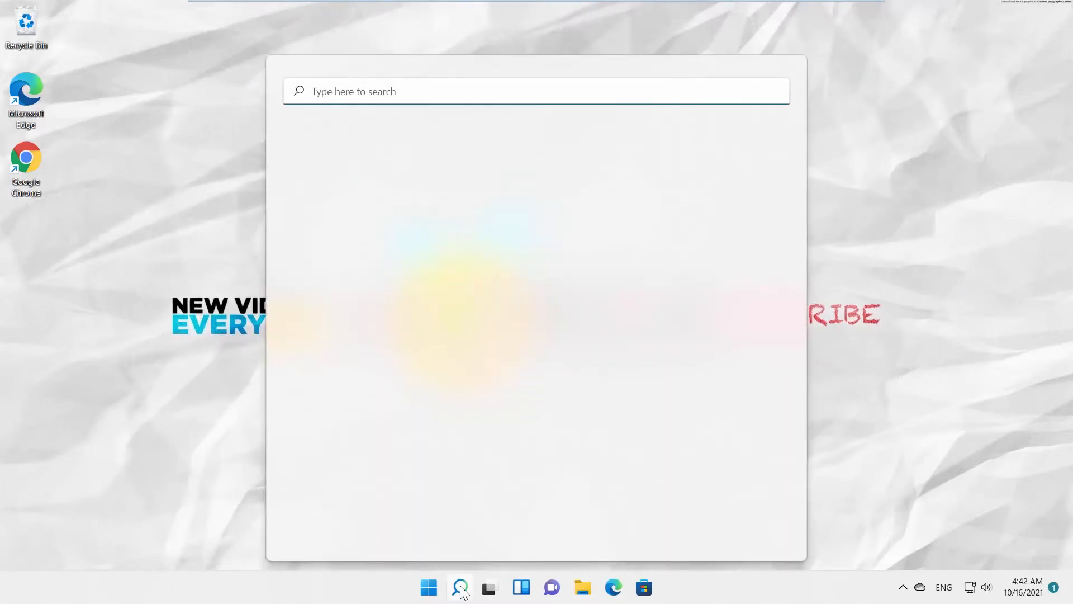
{"action": "type", "text": "services"}
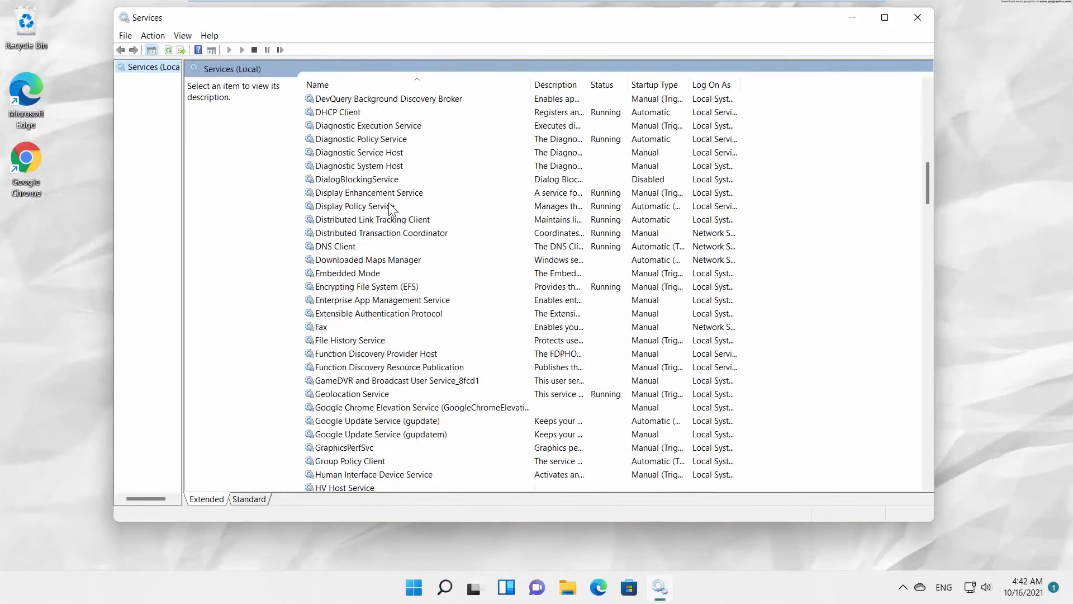
Set SysMain's startup type to Automatic in its properties and start the service.
{"action": "scroll", "scroll_direction": "down", "scroll_amount": 3}
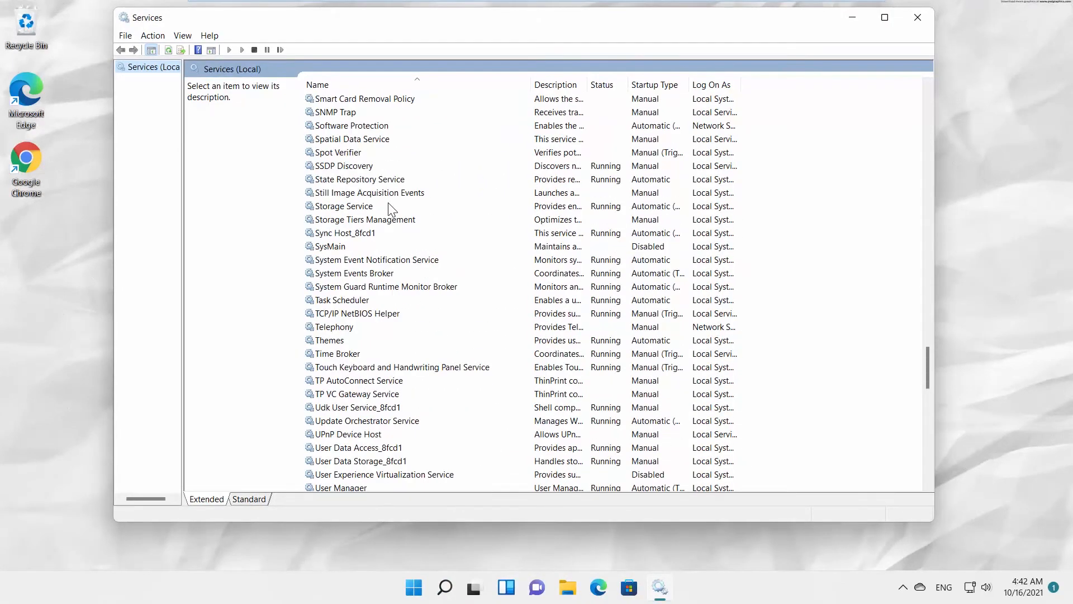
{"action": "double_click", "coordinate": [331, 246]}
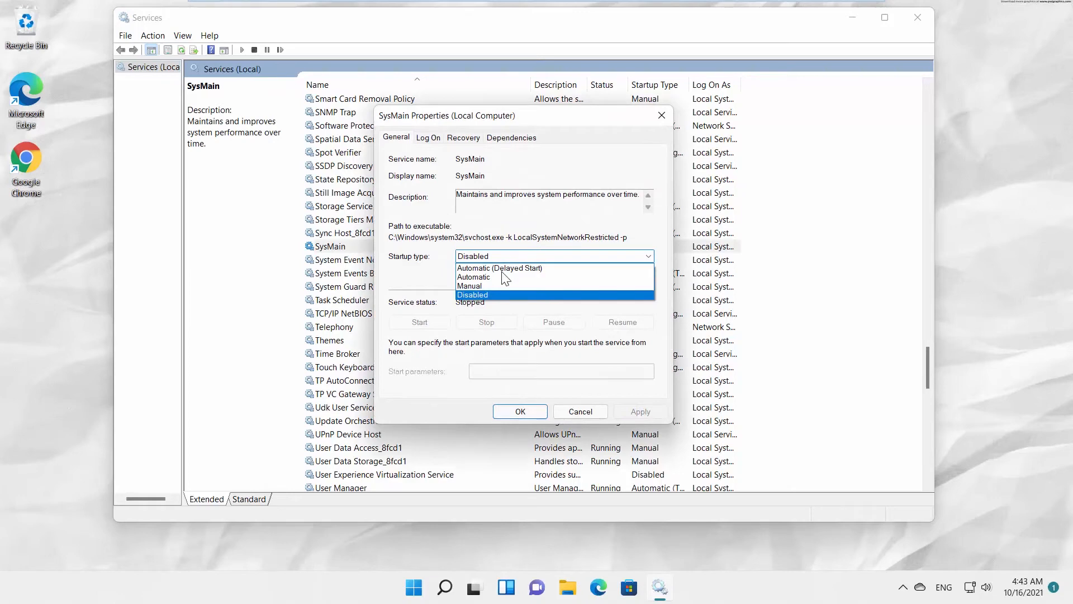
{"action": "left_click", "coordinate": [484, 276]}
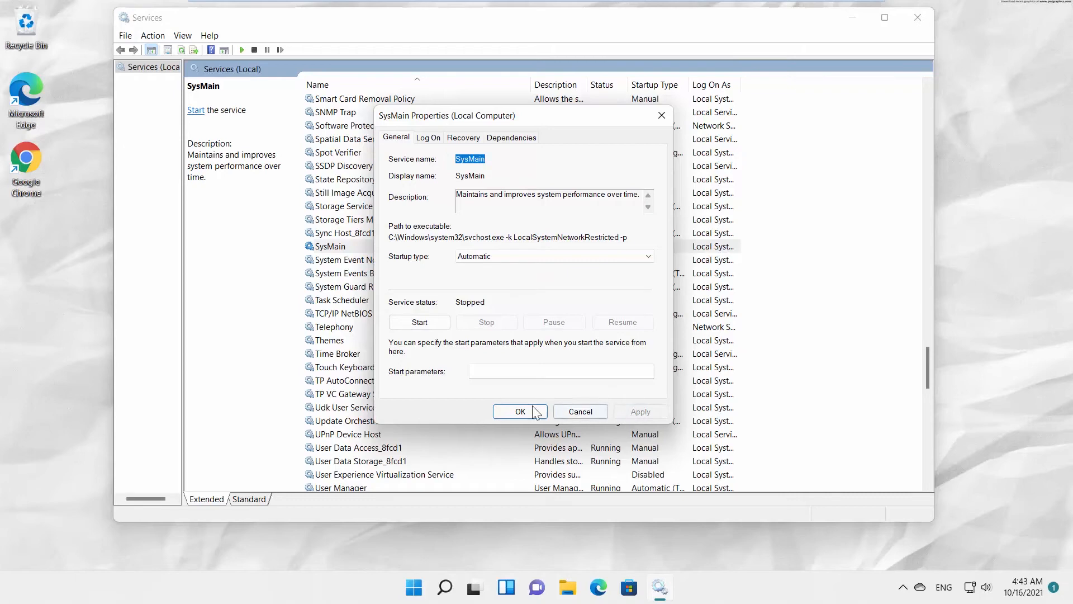
{"action": "left_click", "coordinate": [419, 322]}
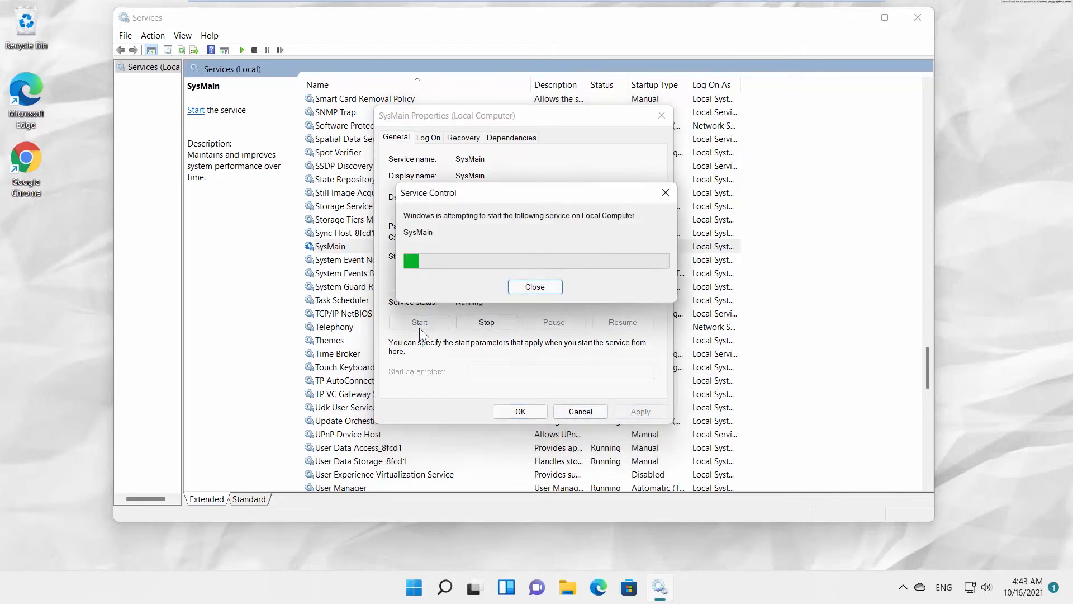